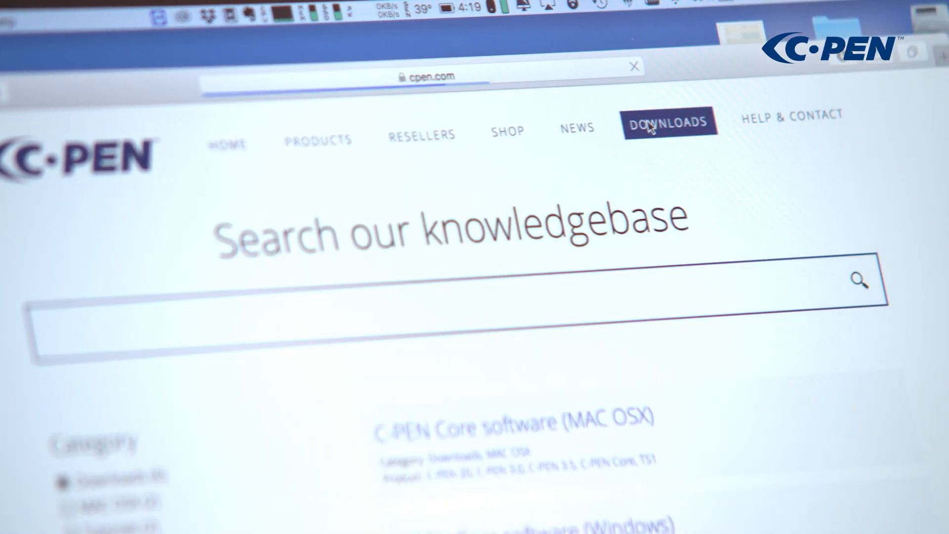
Filter the cpen.com knowledgebase downloads to TS1 and choose the C-PEN Core software (MAC OSX) article.
scroll(down, 3)
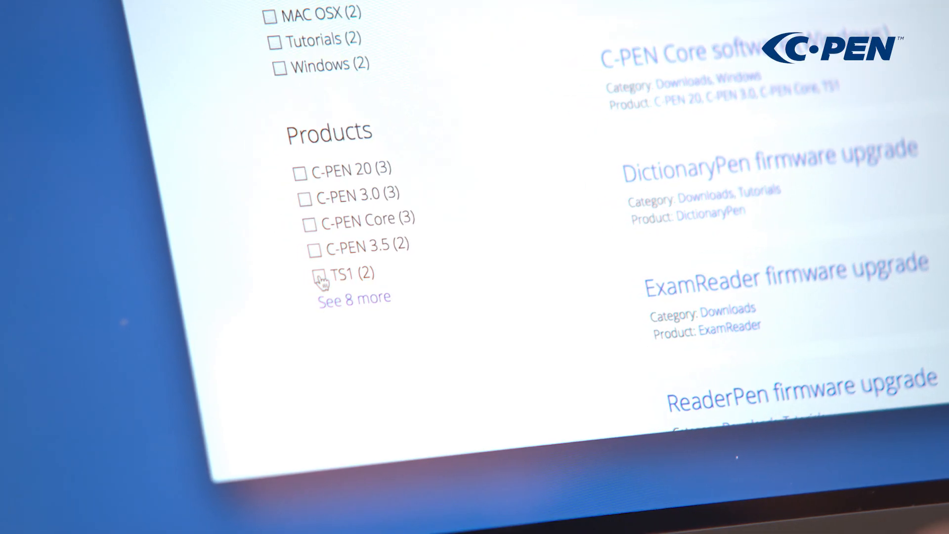
click(317, 273)
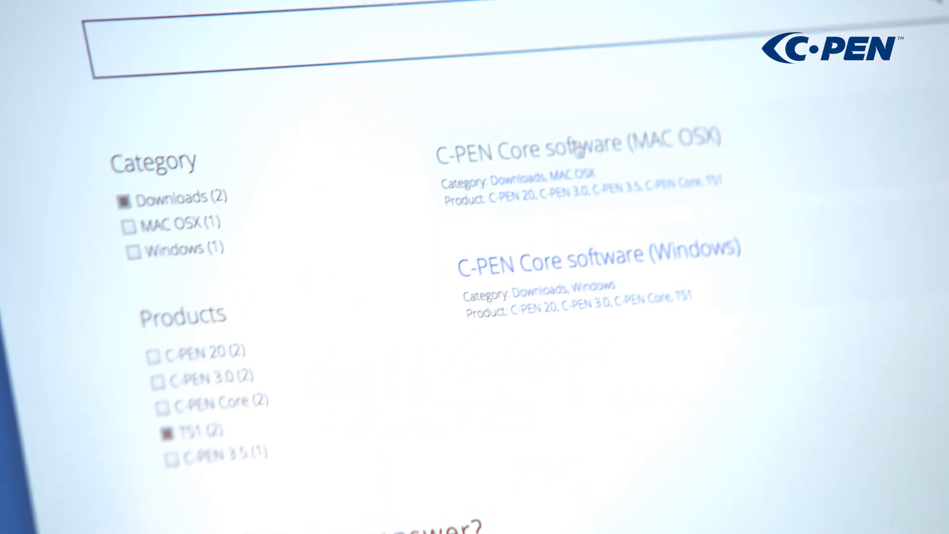
scroll(up, 3)
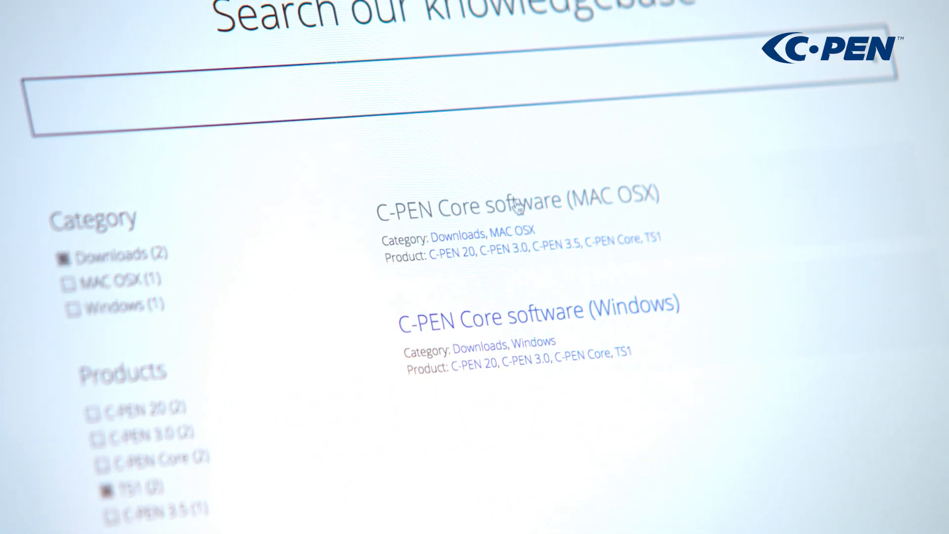
click(516, 206)
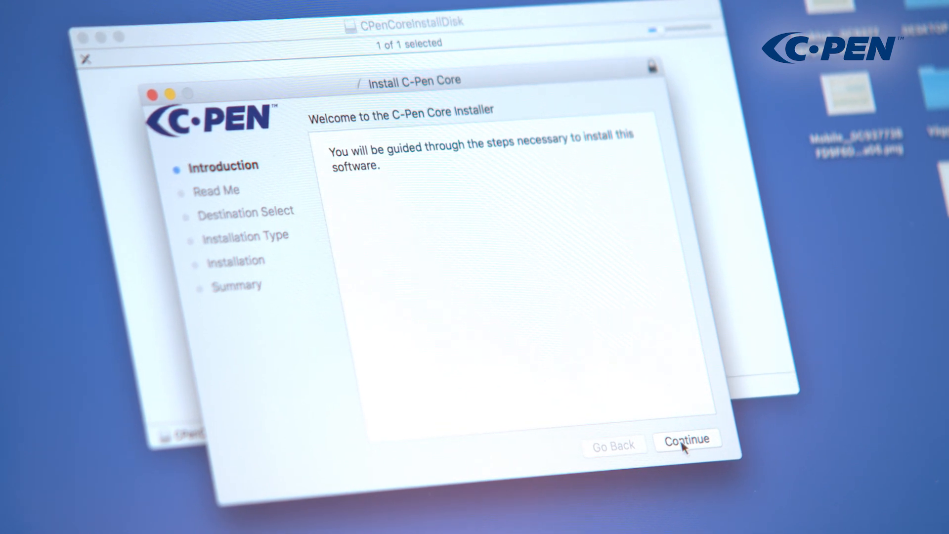
Proceed through the installer's Introduction and Read Me and choose to authorize with a password.
click(688, 439)
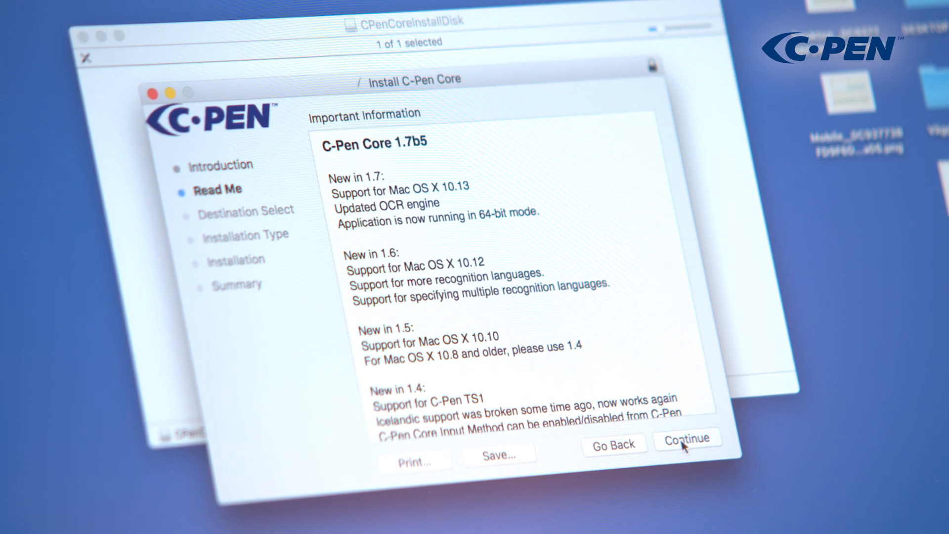
click(687, 440)
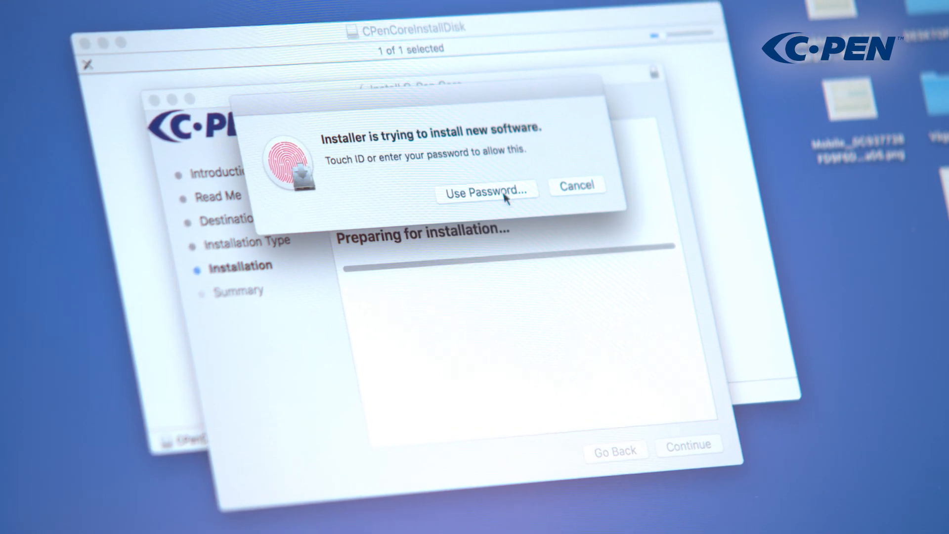
click(485, 191)
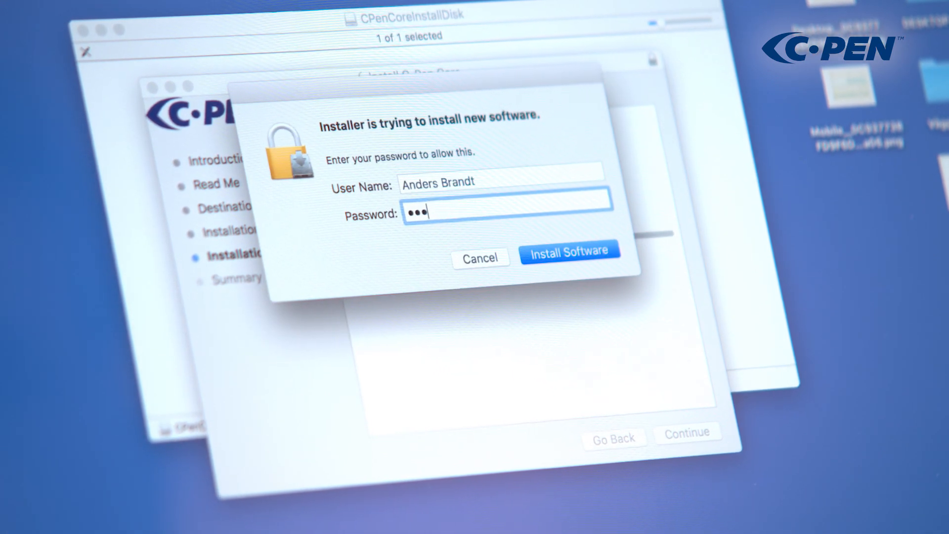
Enter the administrator password, install C-Pen Core, and close the installer after success.
text(••)
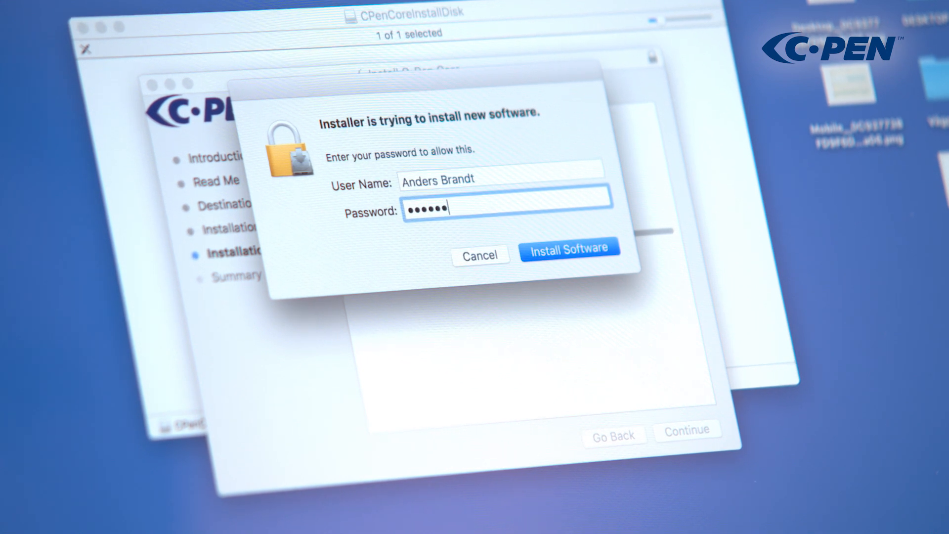
click(569, 250)
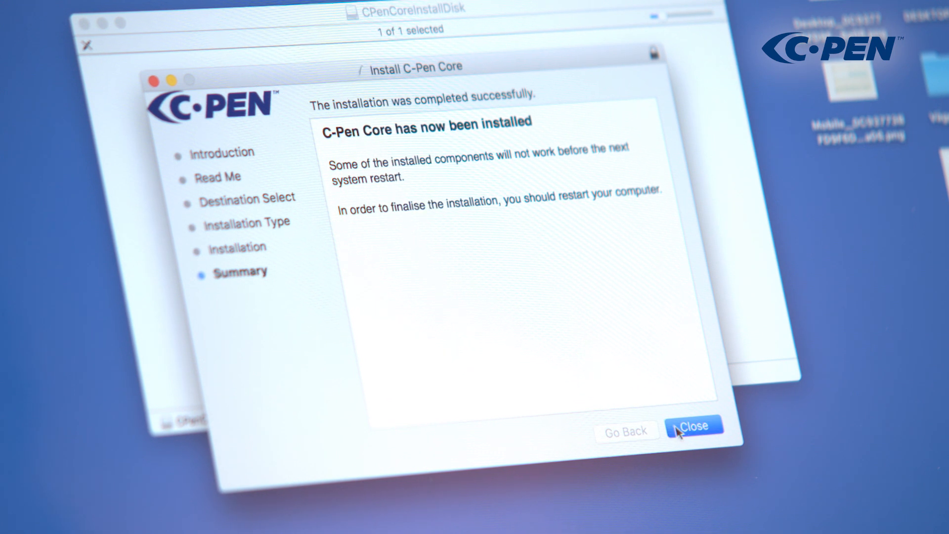
click(695, 425)
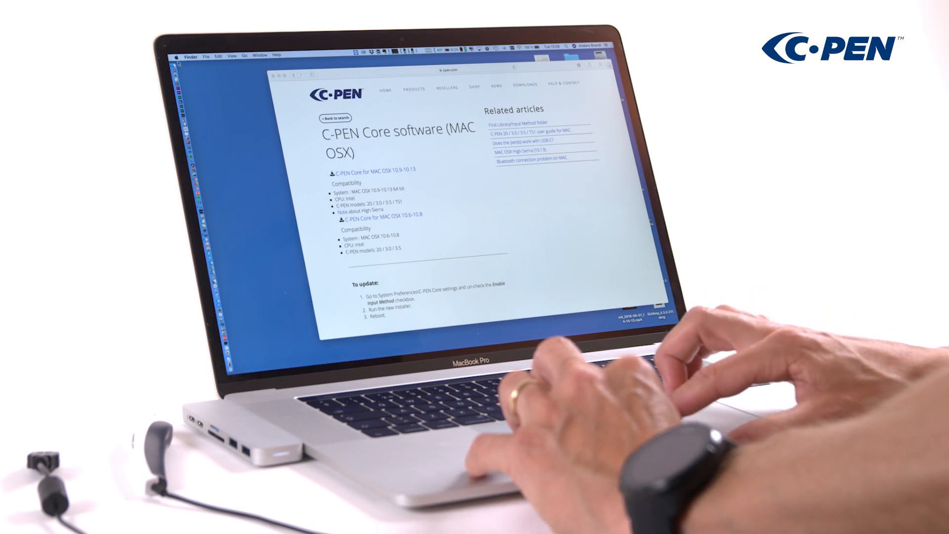
Choose System Preferences… from the Apple menu.
click(179, 56)
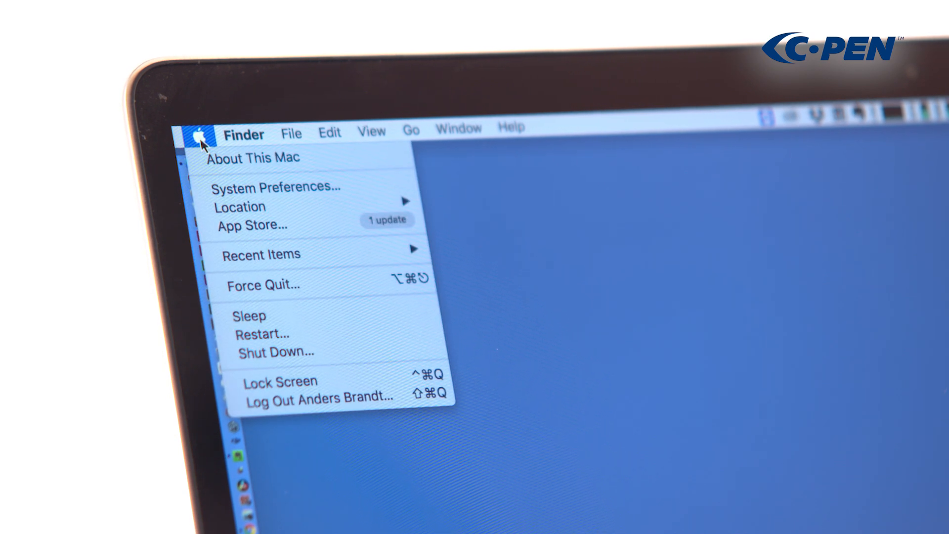
mouse_move(276, 186)
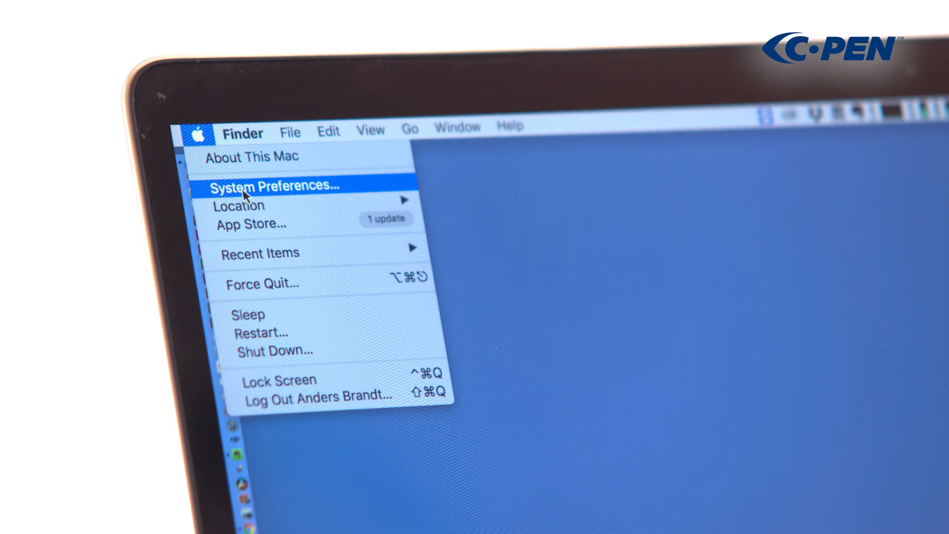
click(274, 185)
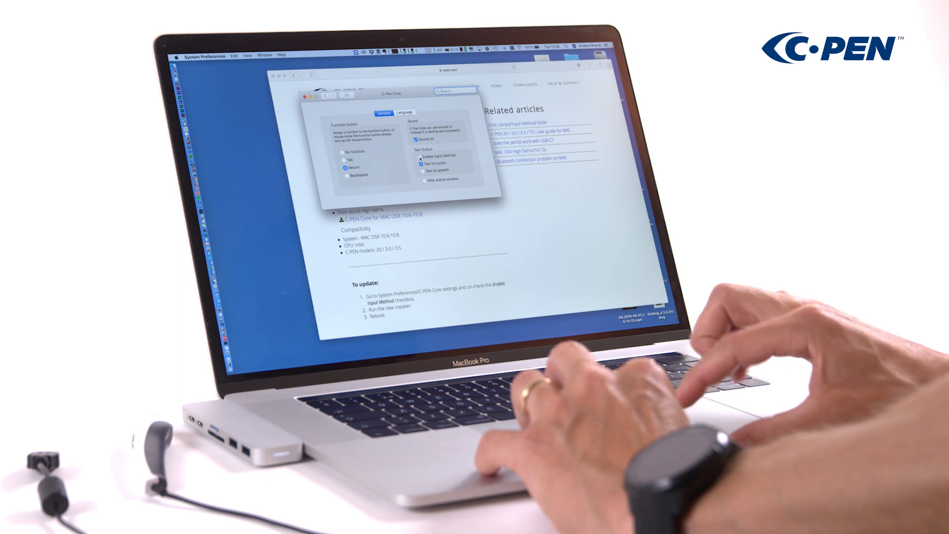
In the C-Pen Core General settings, set the function button to Tab, enable Sound on, and hide the status window.
click(421, 155)
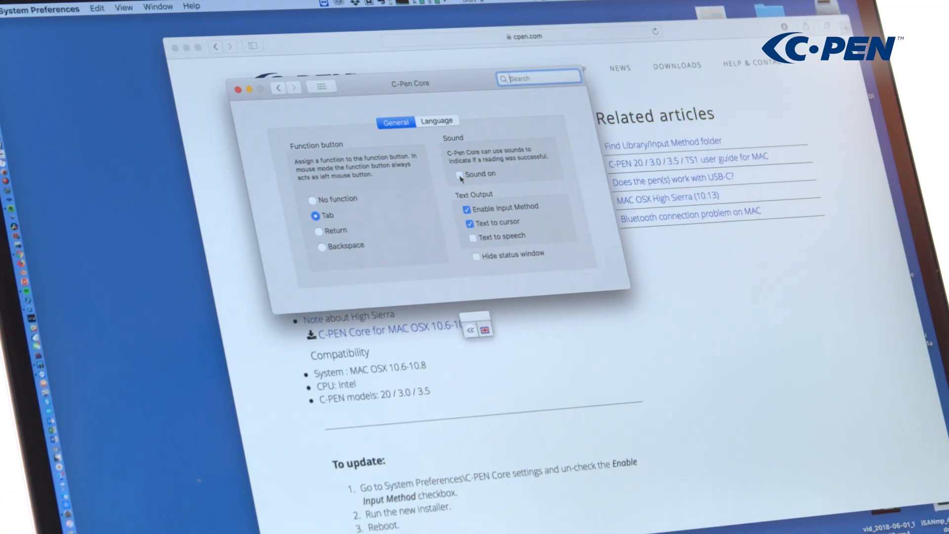
click(469, 174)
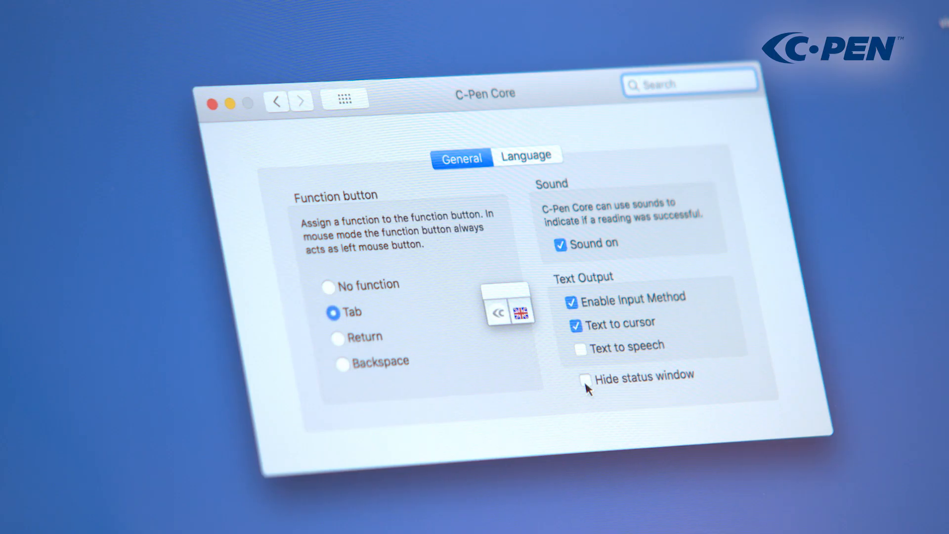
click(587, 380)
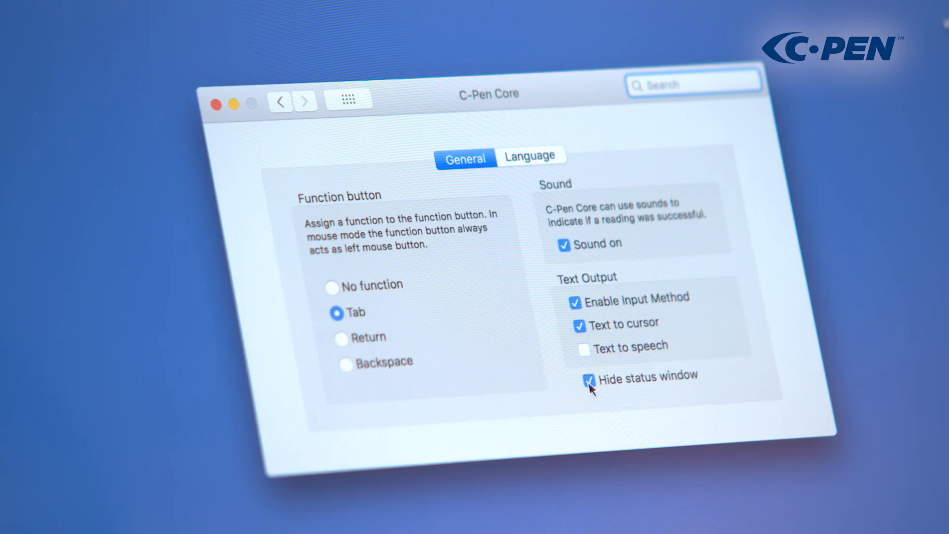
click(589, 382)
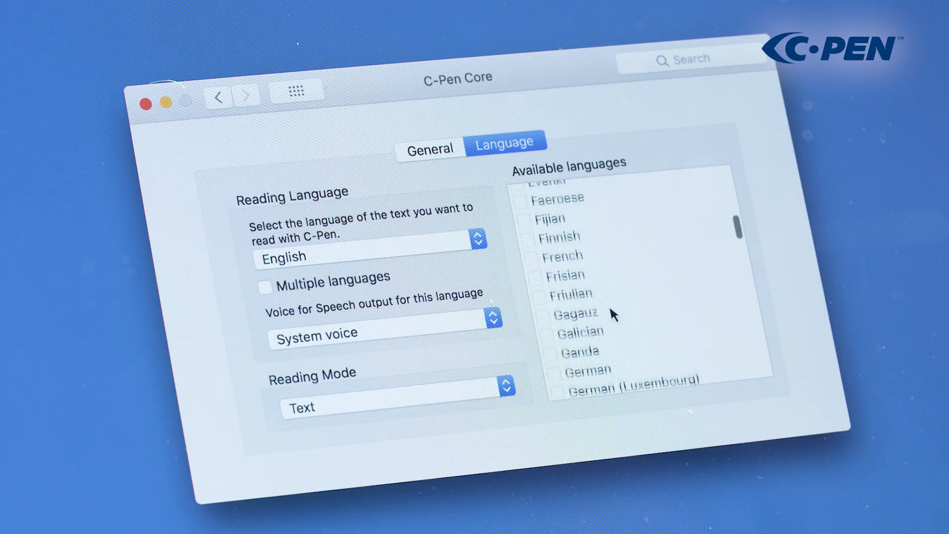
On the Language tab, choose English as the single reading language, leaving Multiple languages off.
scroll(down, 3)
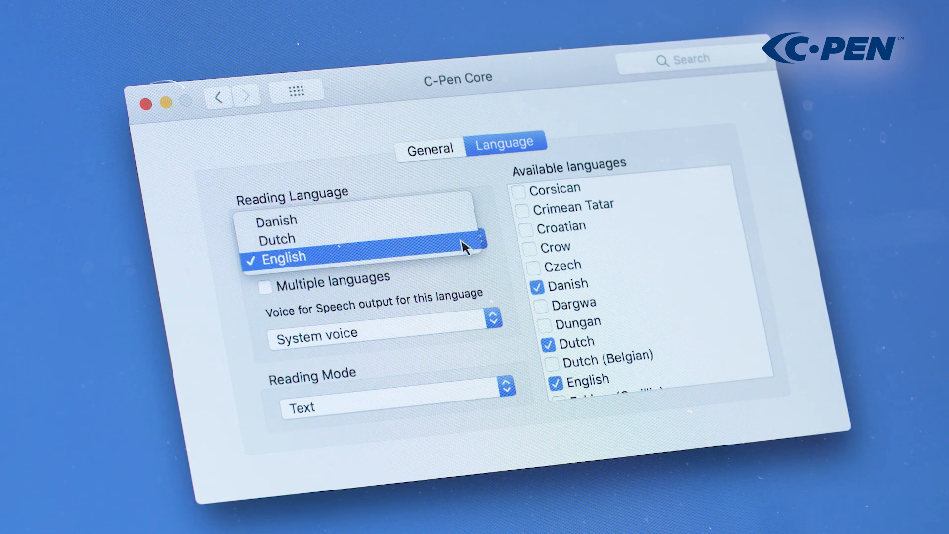
click(284, 256)
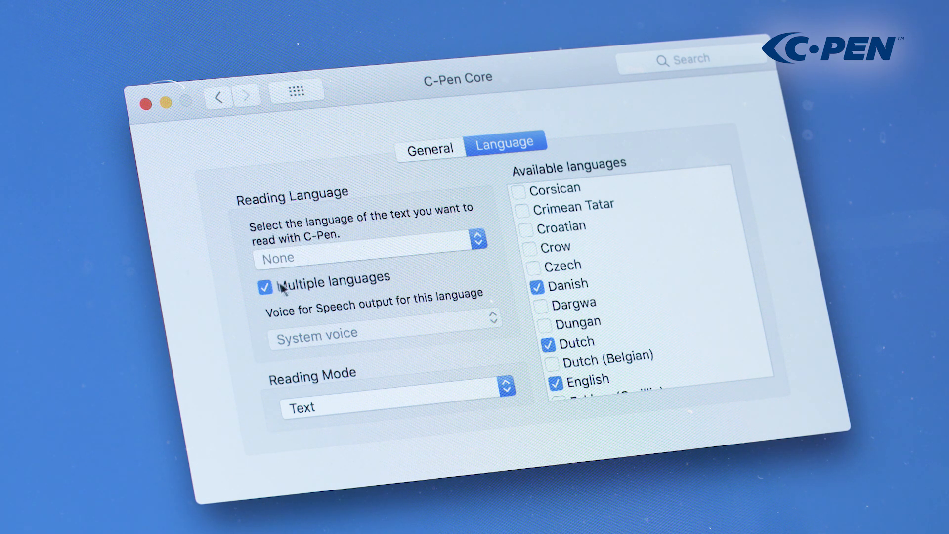
click(265, 287)
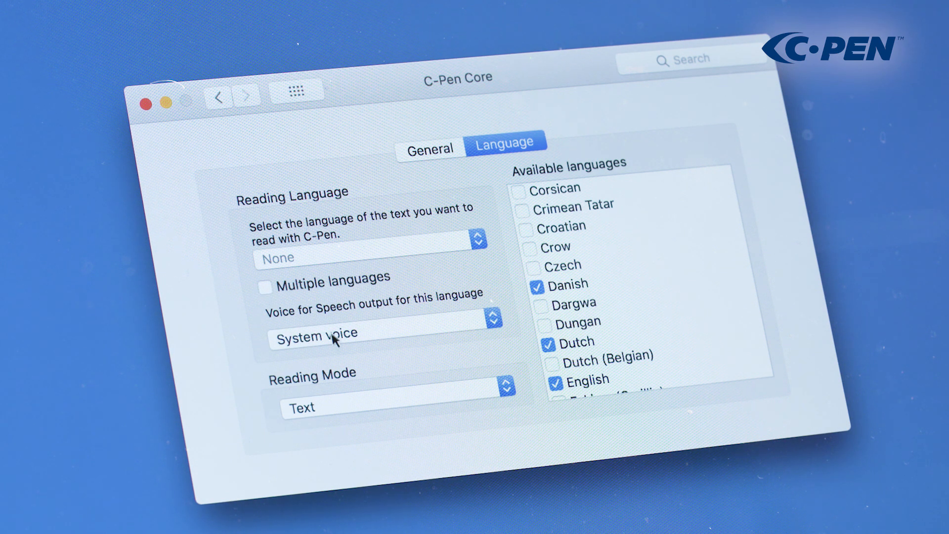
click(386, 335)
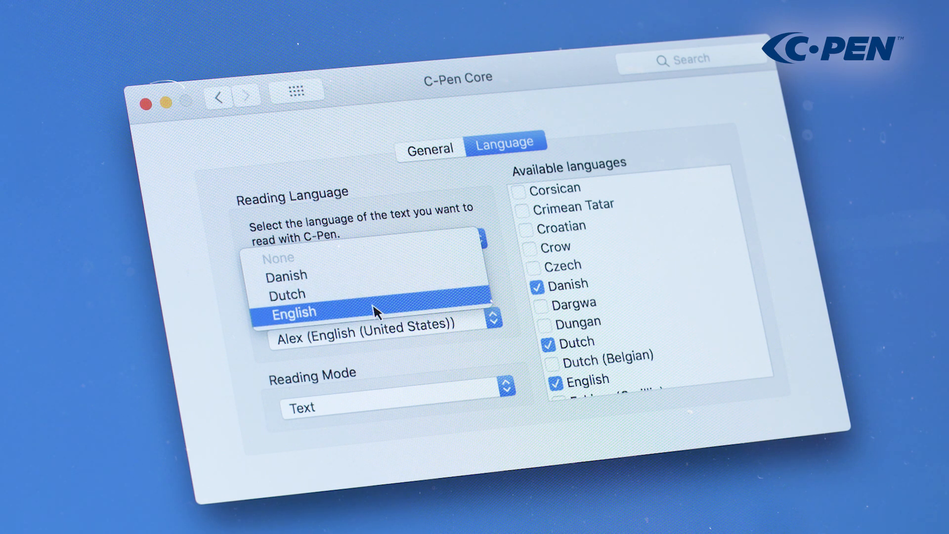
click(293, 312)
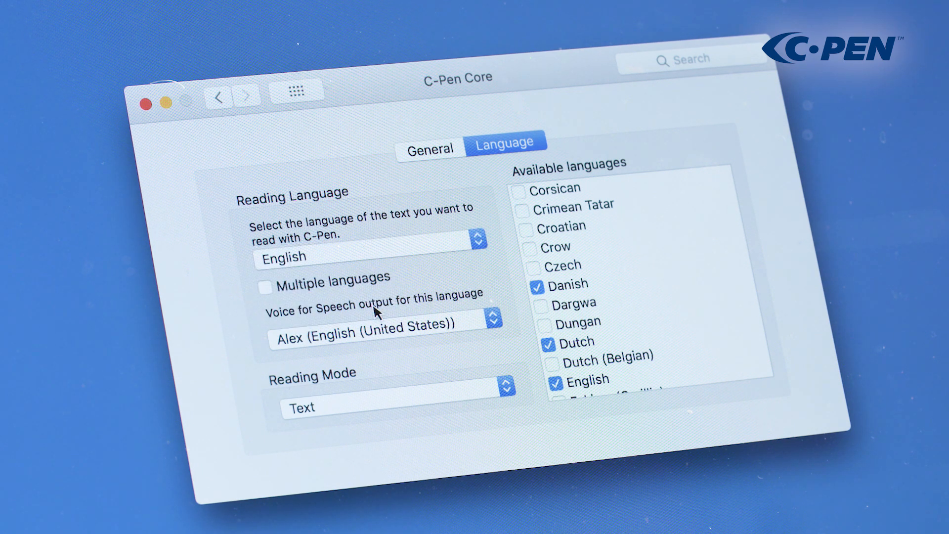
mouse_move(376, 276)
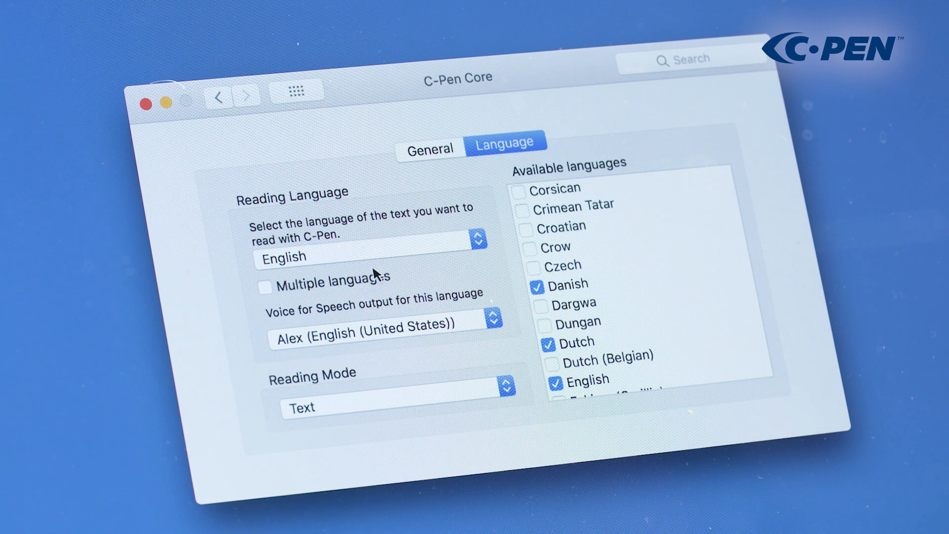
mouse_move(388, 297)
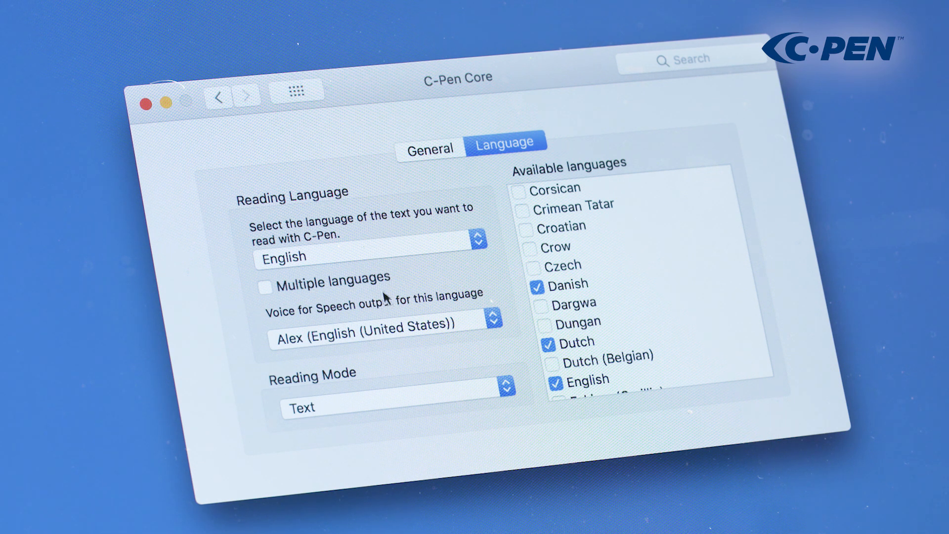
mouse_move(392, 330)
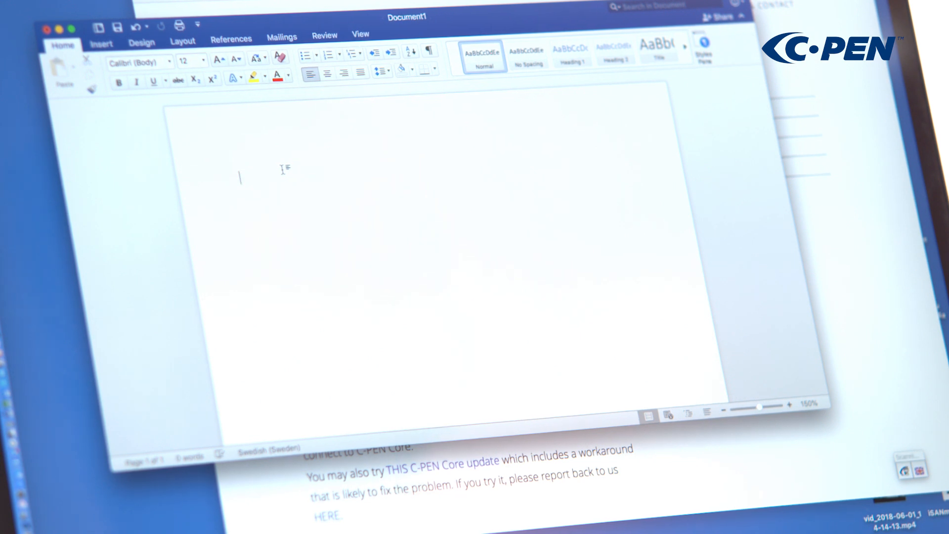
Scan "Split-field diopter shots cannot be filmed on the run." into the blank Word document.
text(Split-field diopter shots cannot be filmed on the run.)
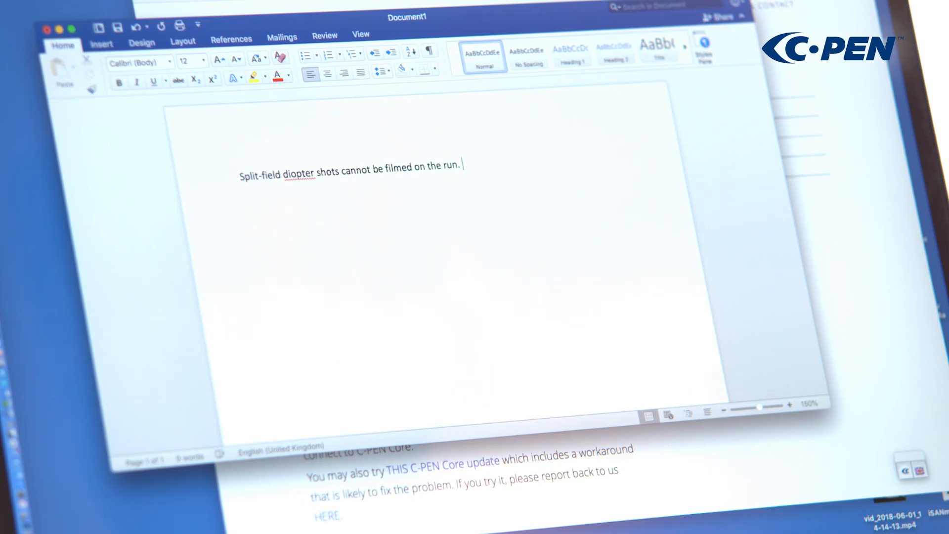